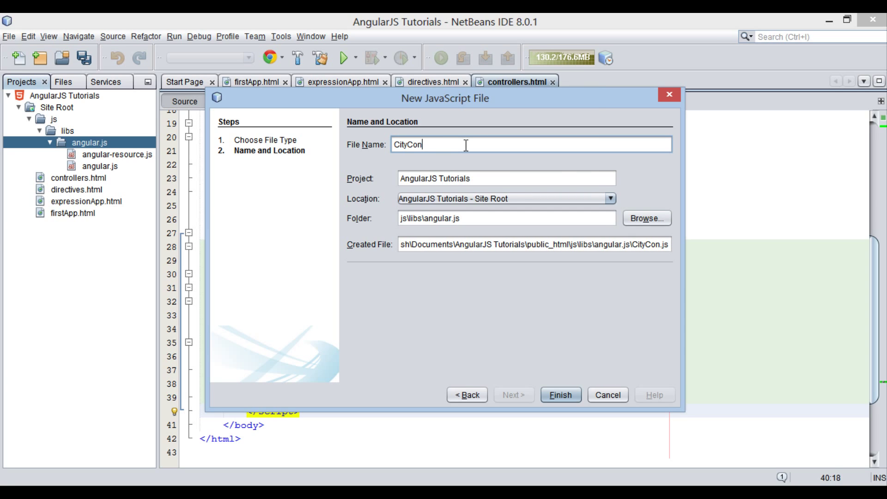
- Finish the New JavaScript File wizard with the name CityController in js\libs\angular.js
left_click(560, 394)
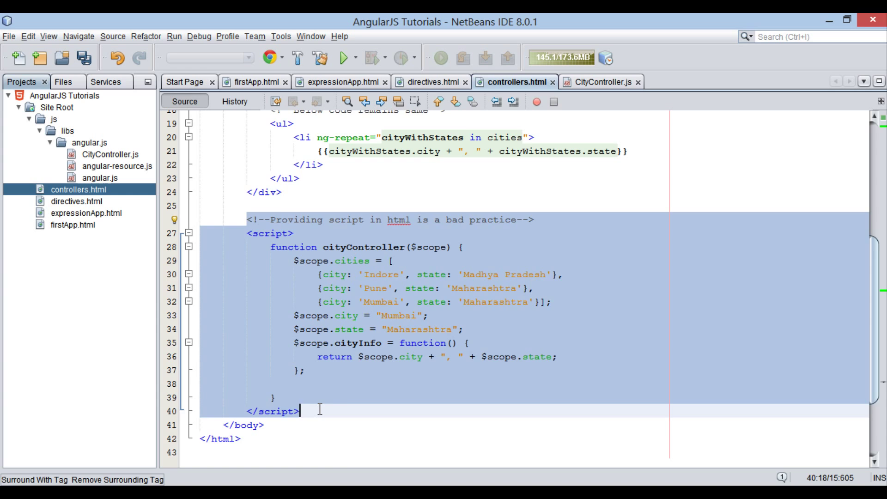